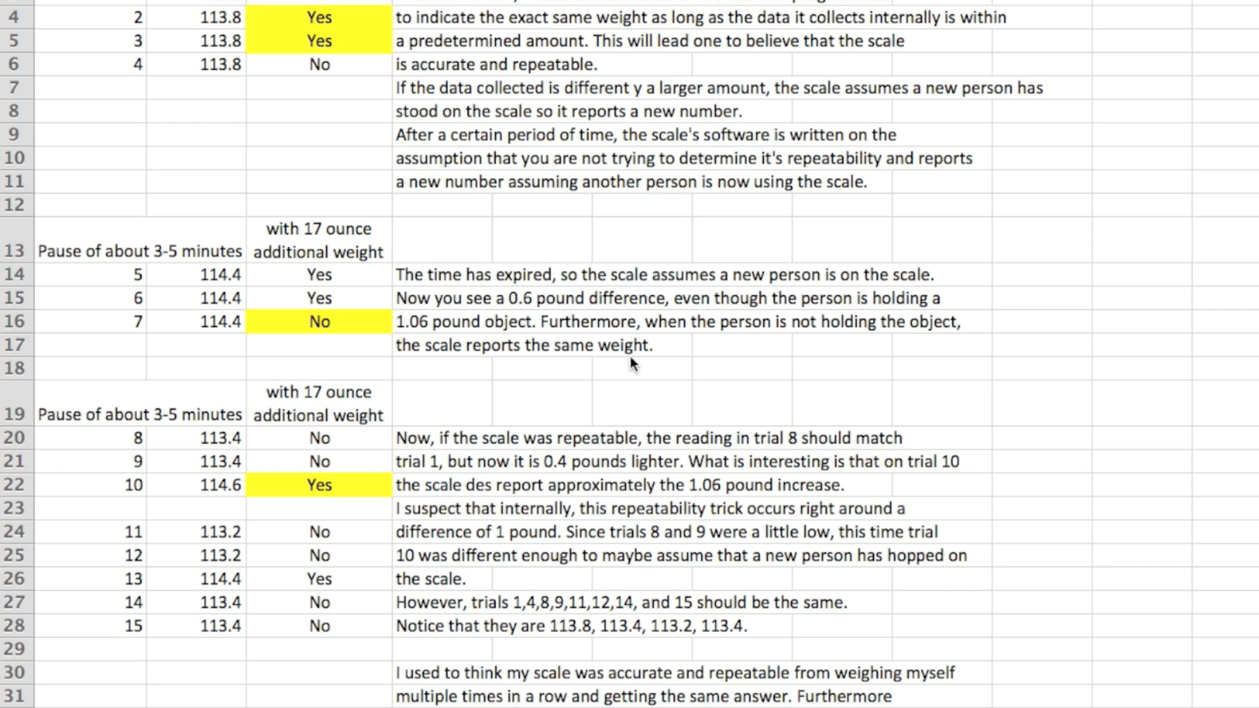
{"action": "mouse_move", "coordinate": [424, 95]}
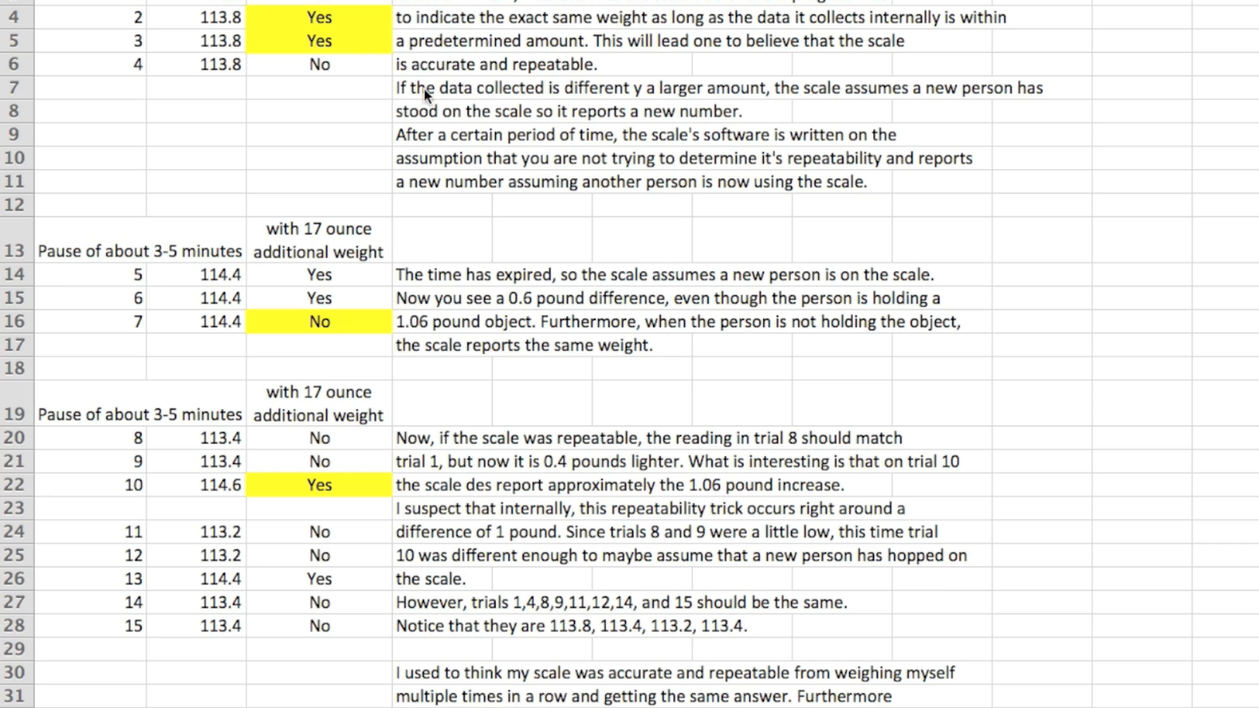
- Retype the row 7 note, changing "different y a" to "different by a larger amount"
{"action": "left_click", "coordinate": [442, 86]}
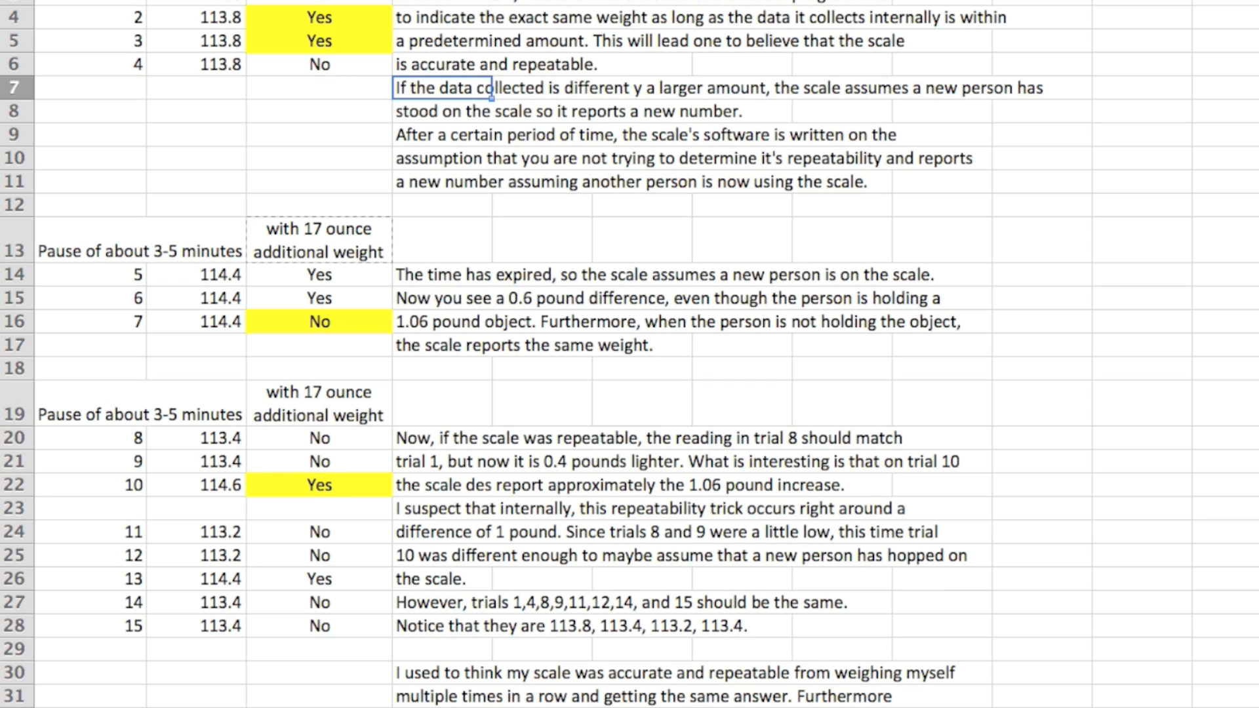
{"action": "type", "text": "has"}
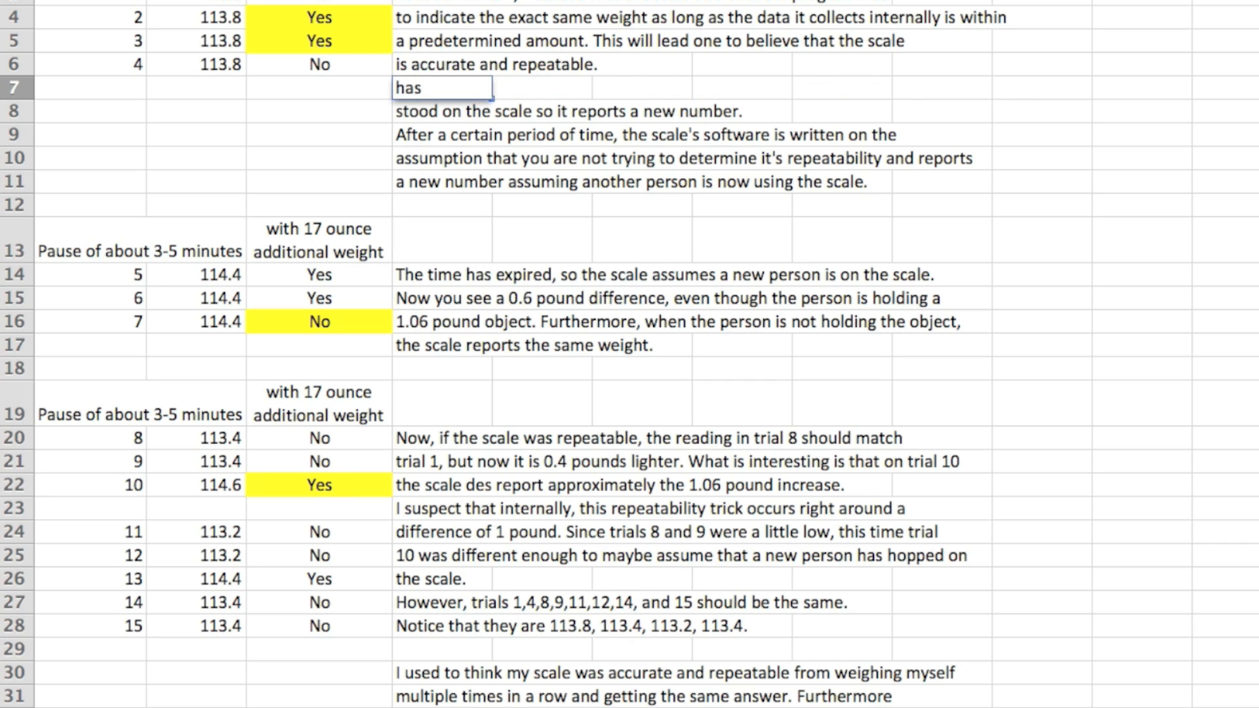
{"action": "type", "text": "differentb y a larger amount, the scale assumes a new person"}
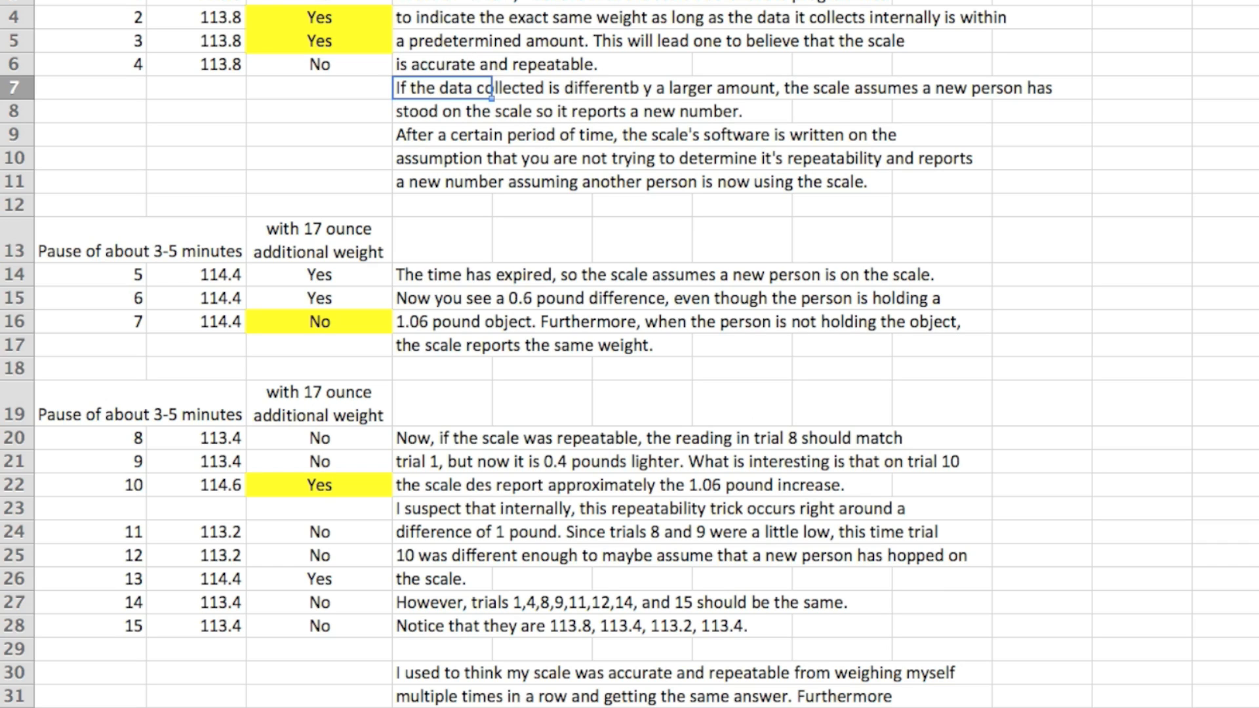
{"action": "type", "text": "has"}
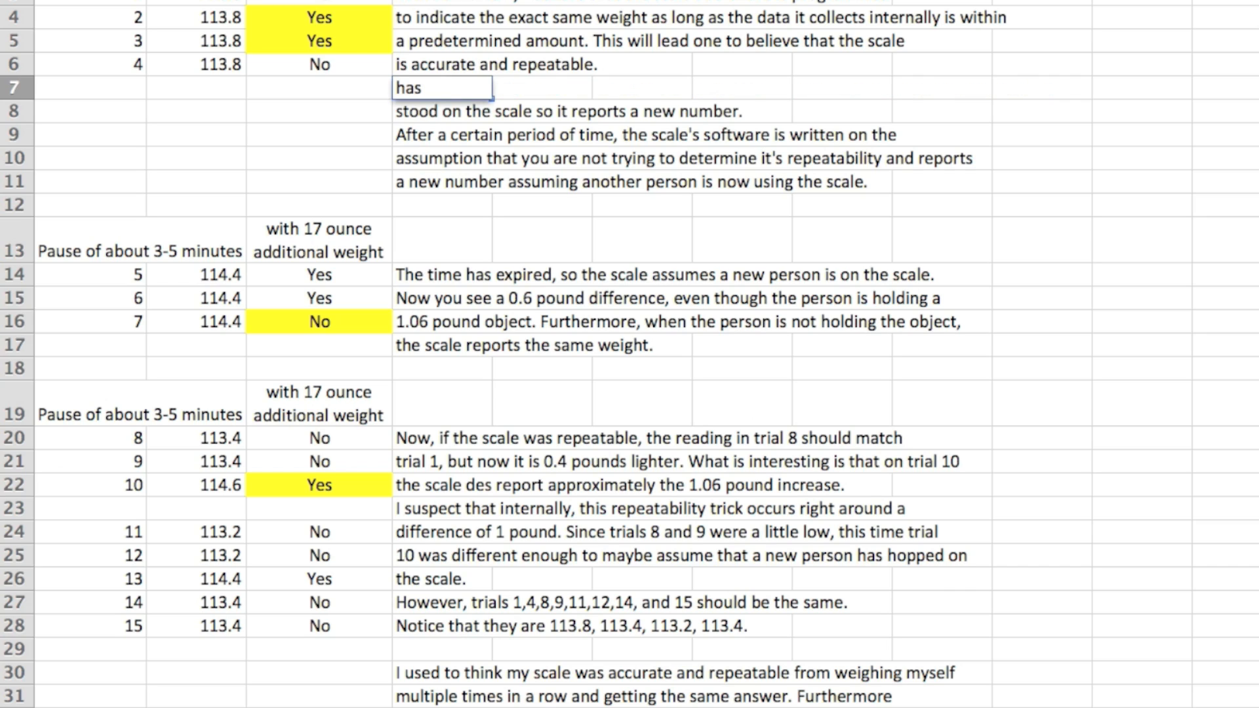
{"action": "type", "text": "ferentb by a"}
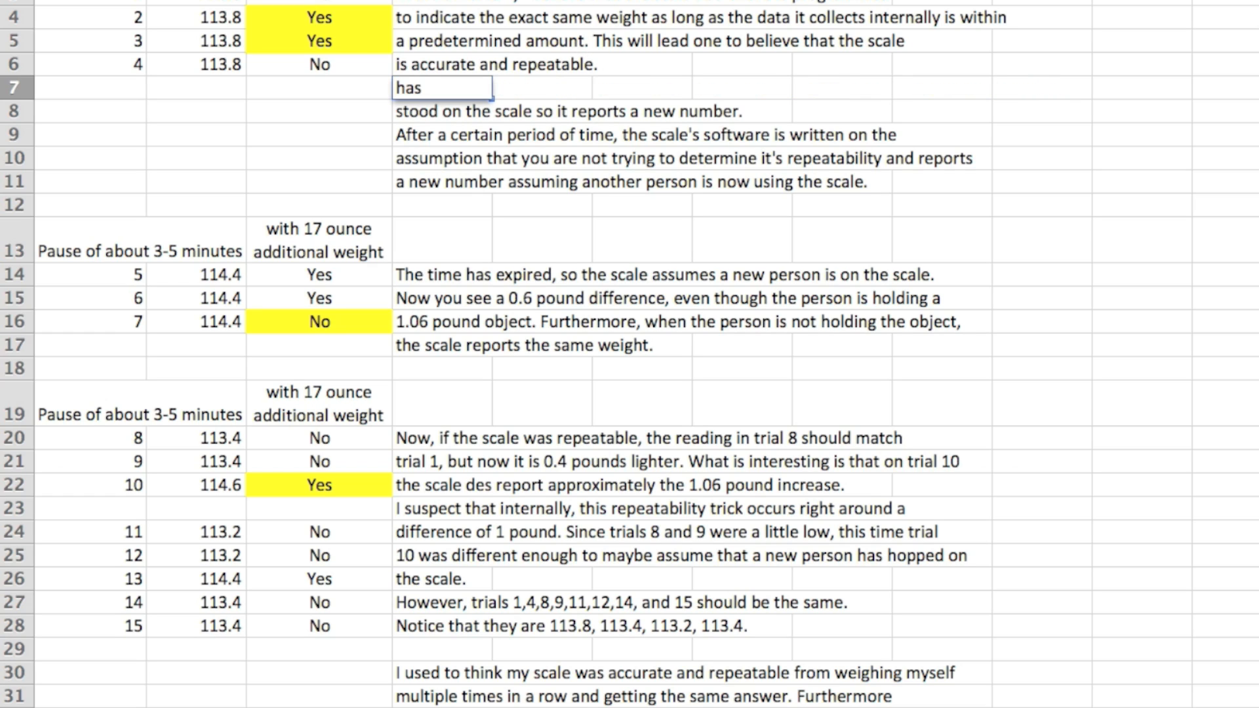
{"action": "type", "text": "different by a larger amount, the scale assumes a new person"}
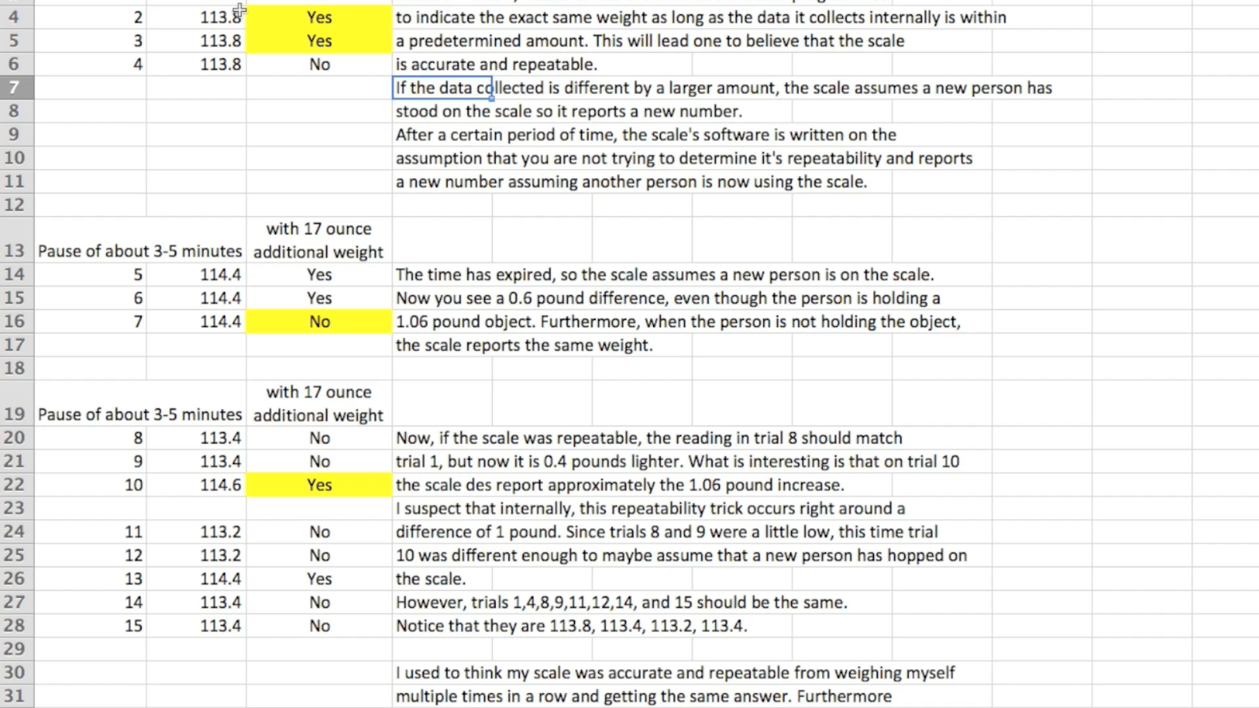
{"action": "mouse_move", "coordinate": [241, 16]}
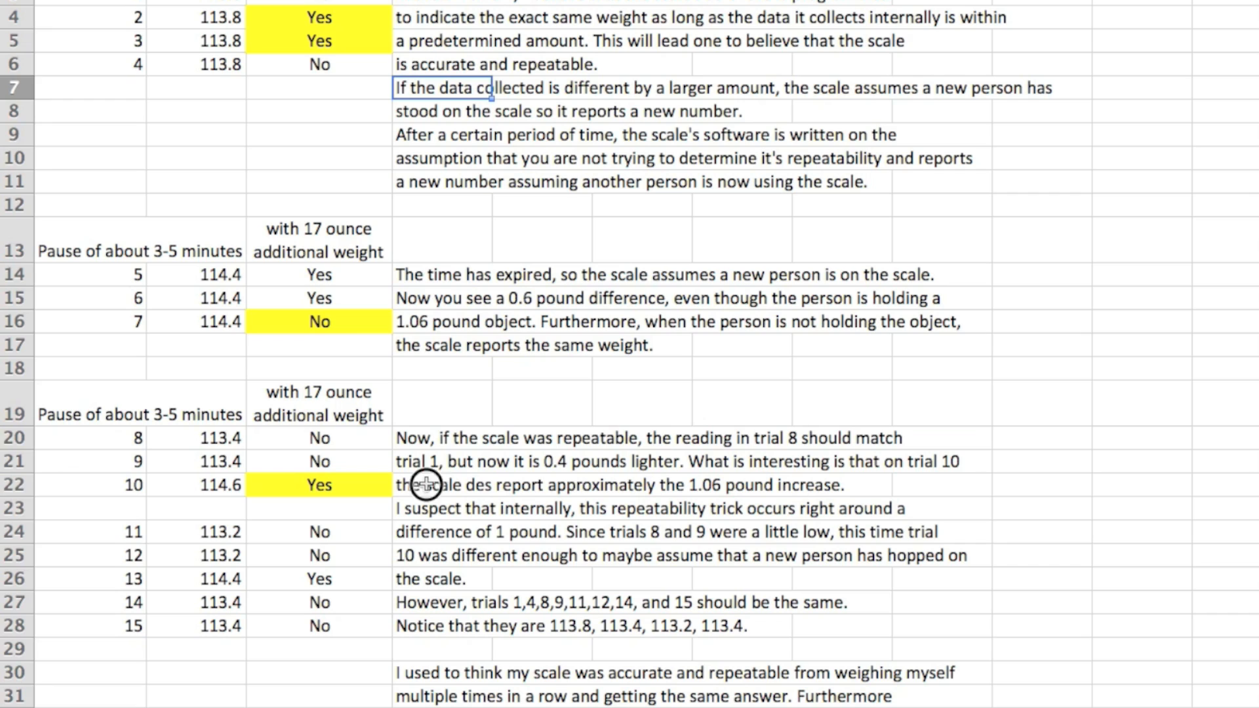
- Rewrite the row 22 note as "the scale does report approximately the 1.06 pound increase."
{"action": "left_click", "coordinate": [439, 484]}
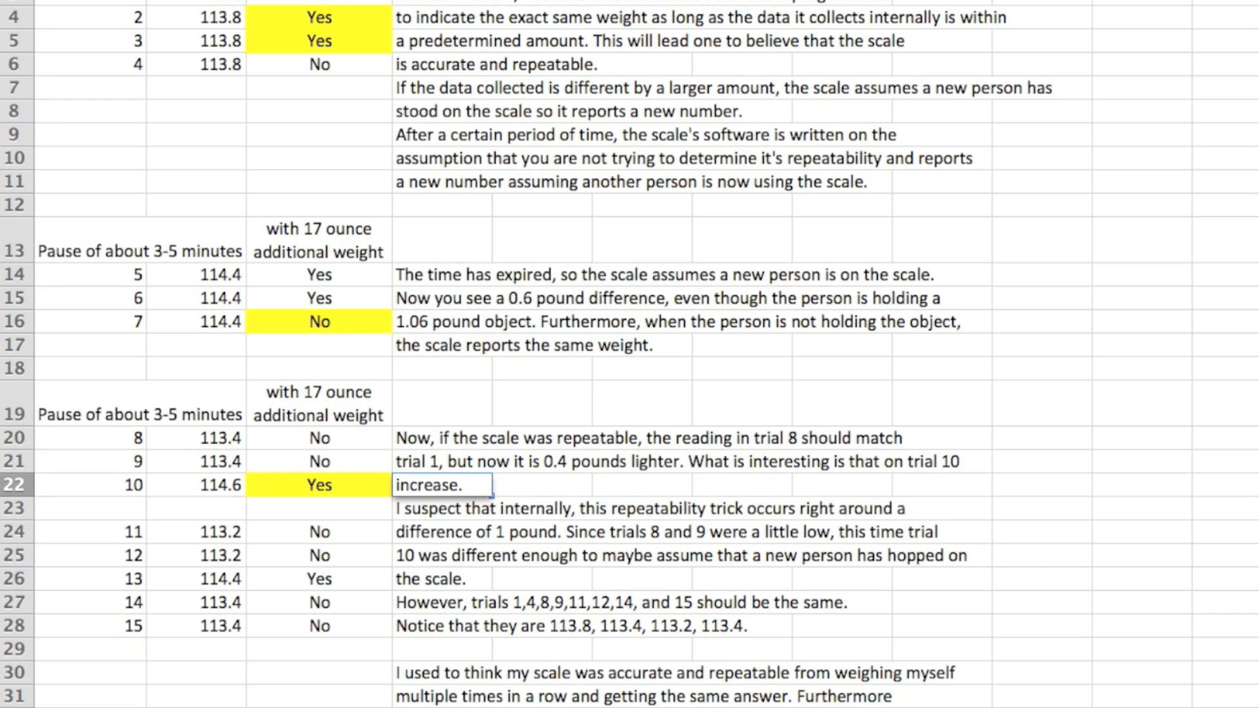
{"action": "type", "text": "the scale doe"}
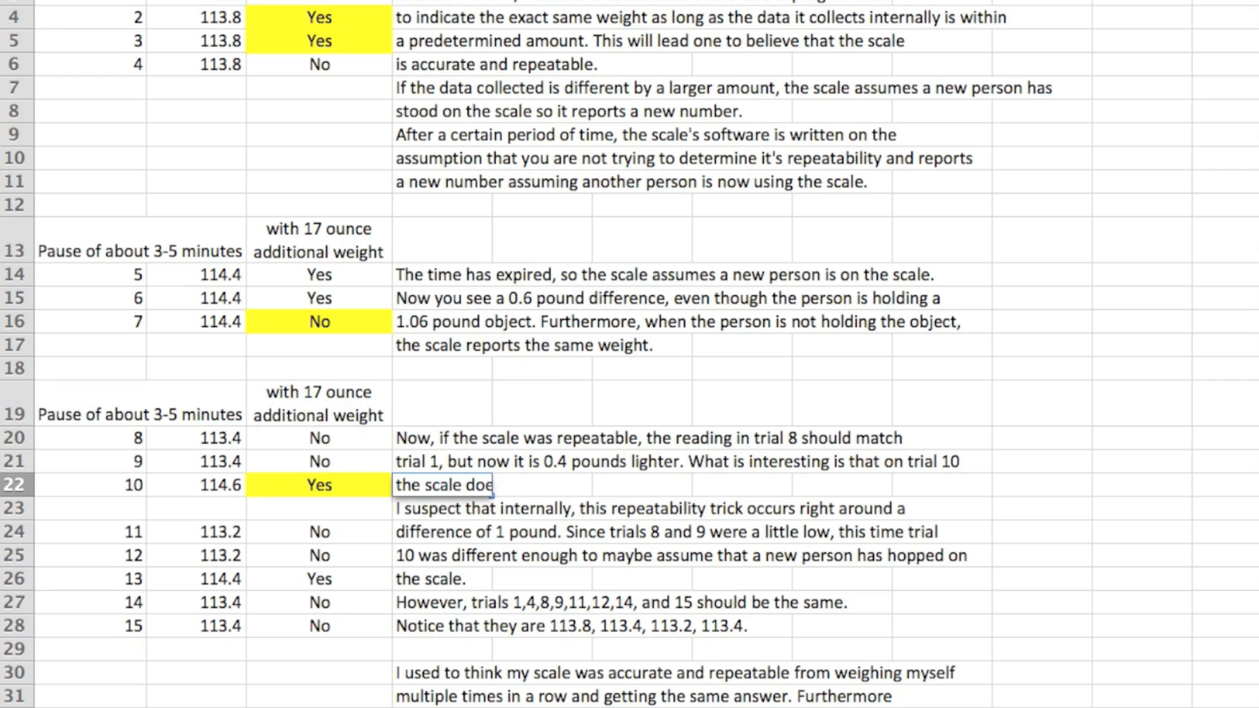
{"action": "type", "text": "s report approximately the 1.06 pound increase."}
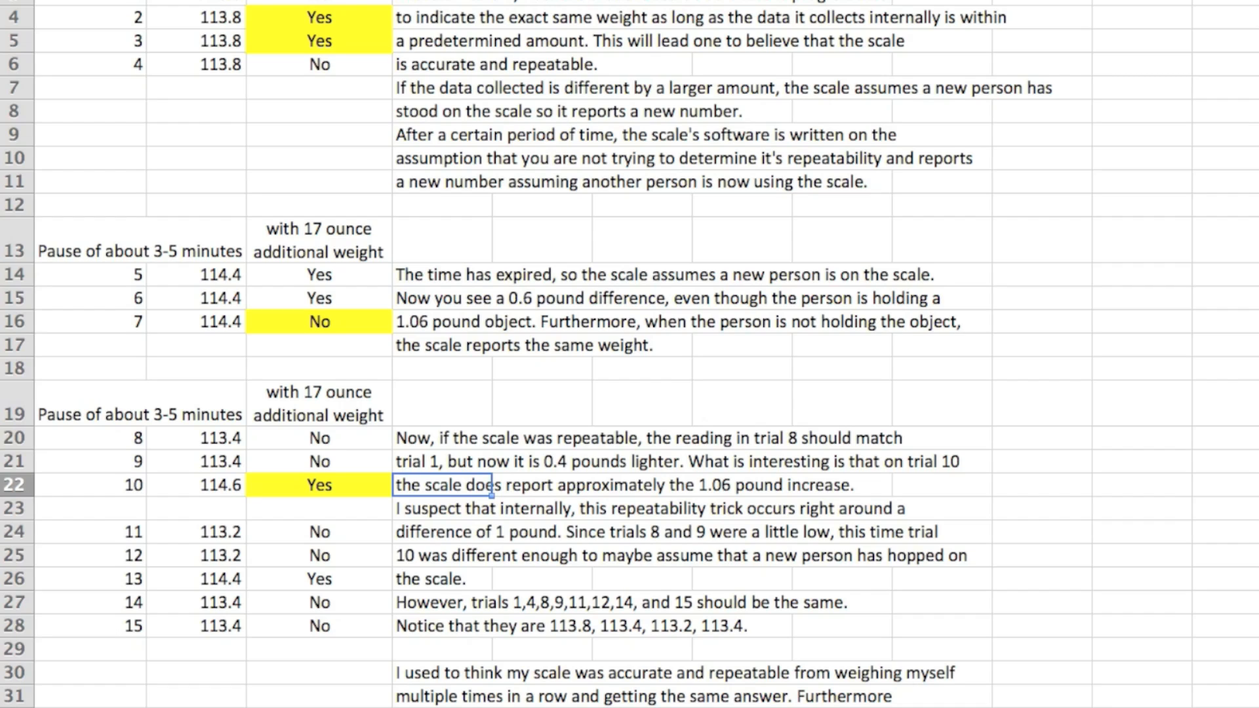
{"action": "mouse_move", "coordinate": [347, 565]}
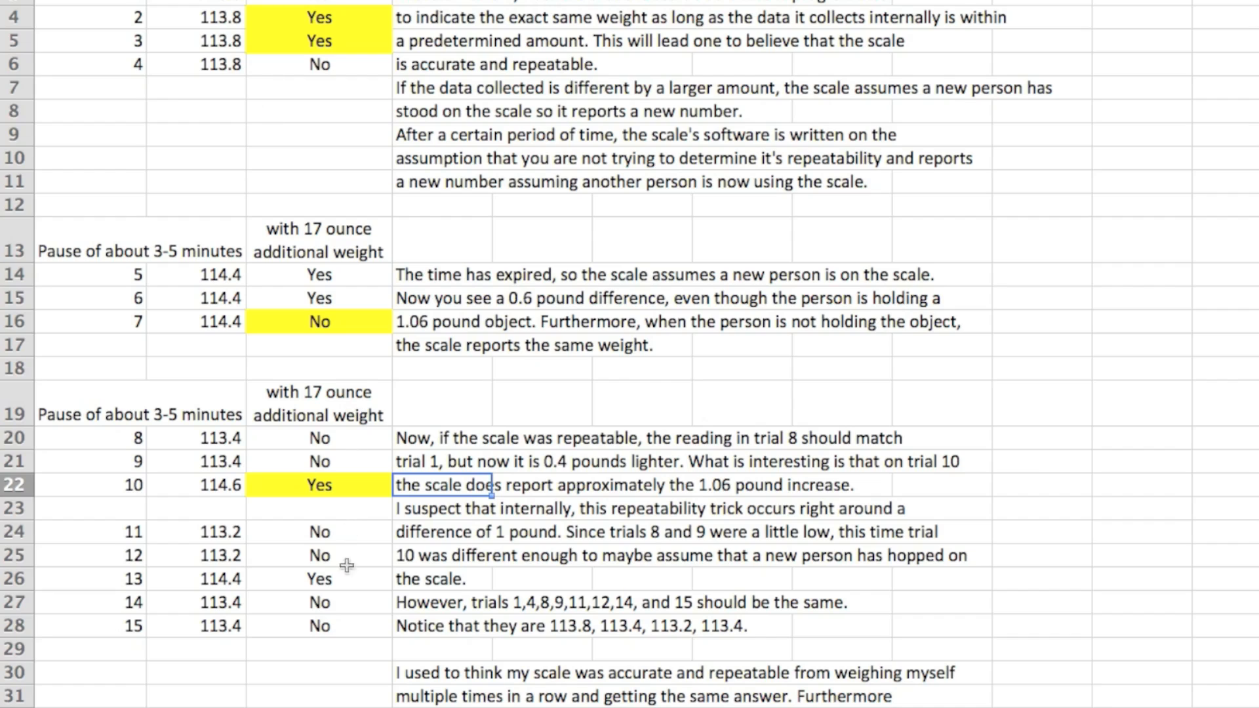
- Select the trial 13 Yes cell in row 26 for yellow highlighting
{"action": "left_click", "coordinate": [319, 578]}
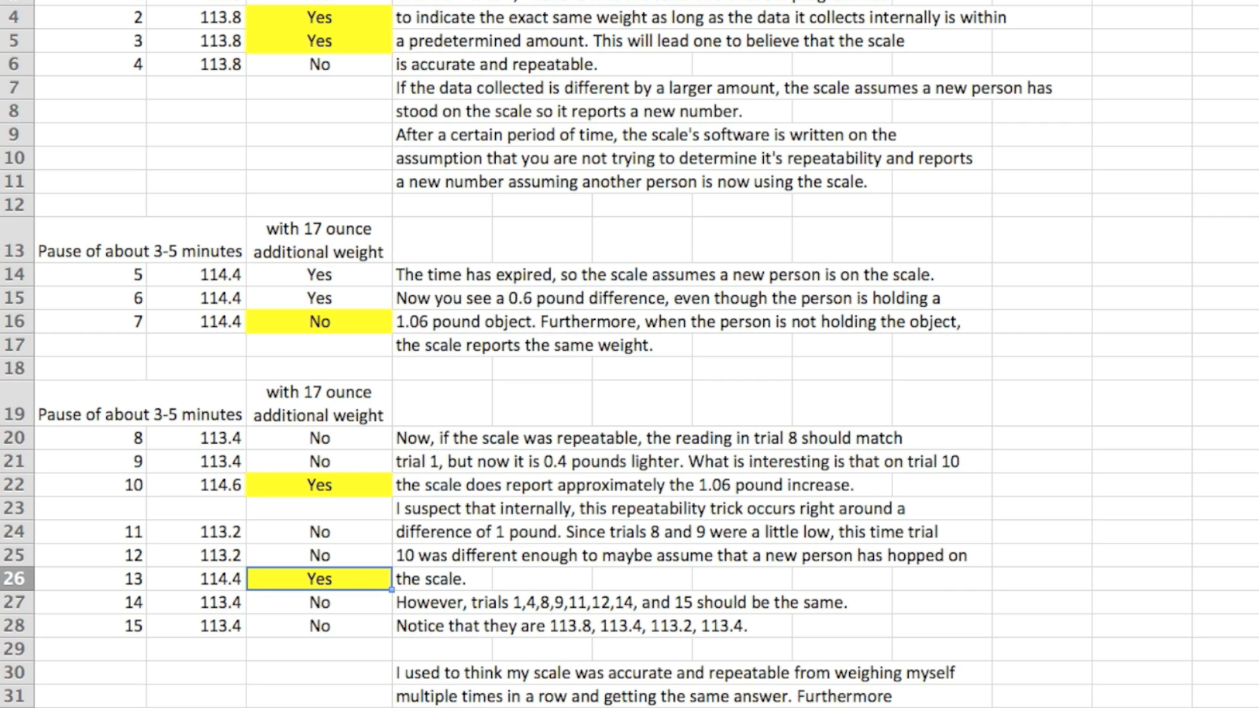
{"action": "mouse_move", "coordinate": [248, 321]}
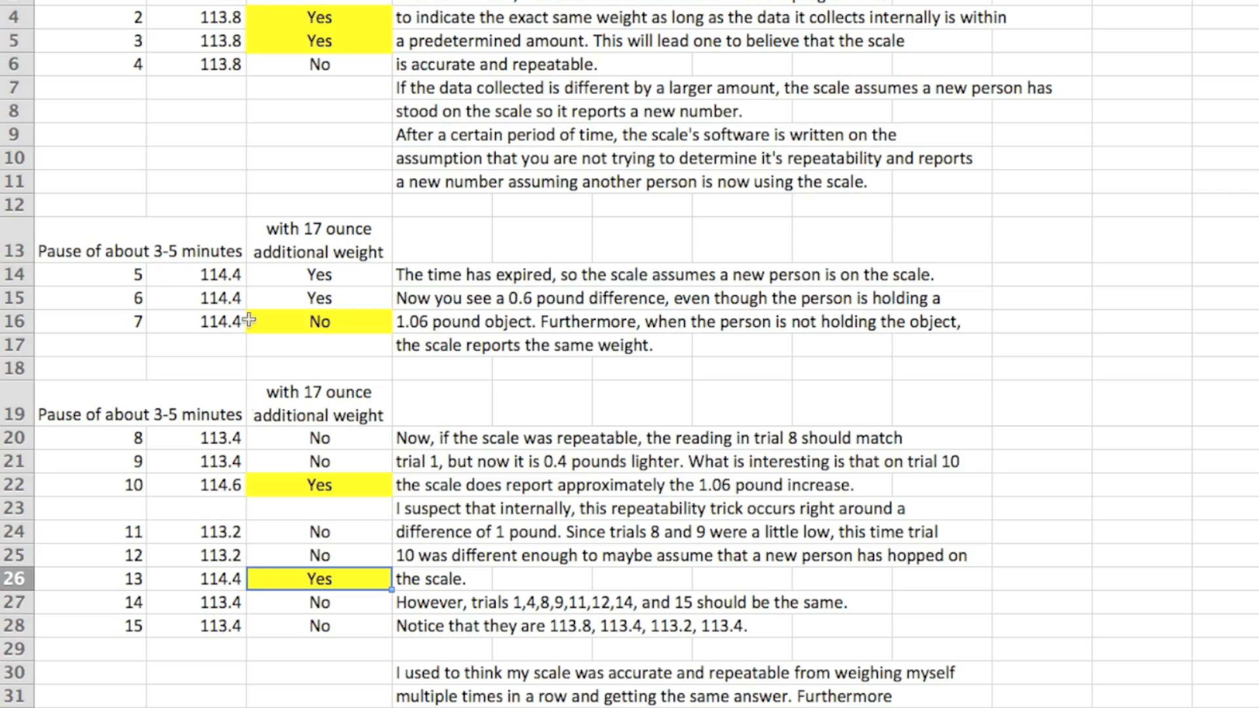